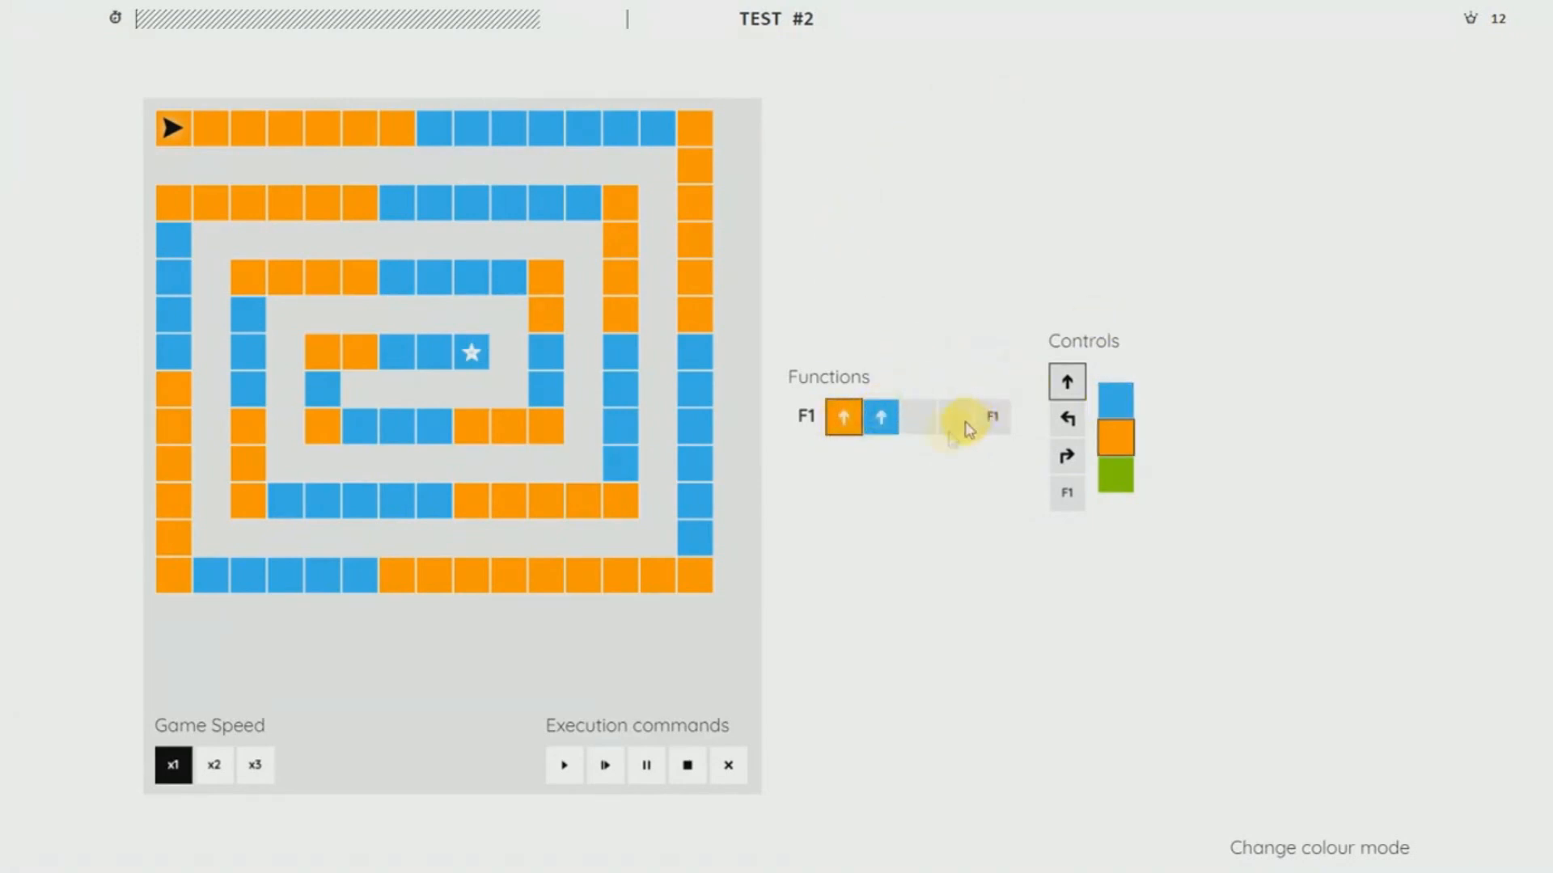
mouse_move(541, 466)
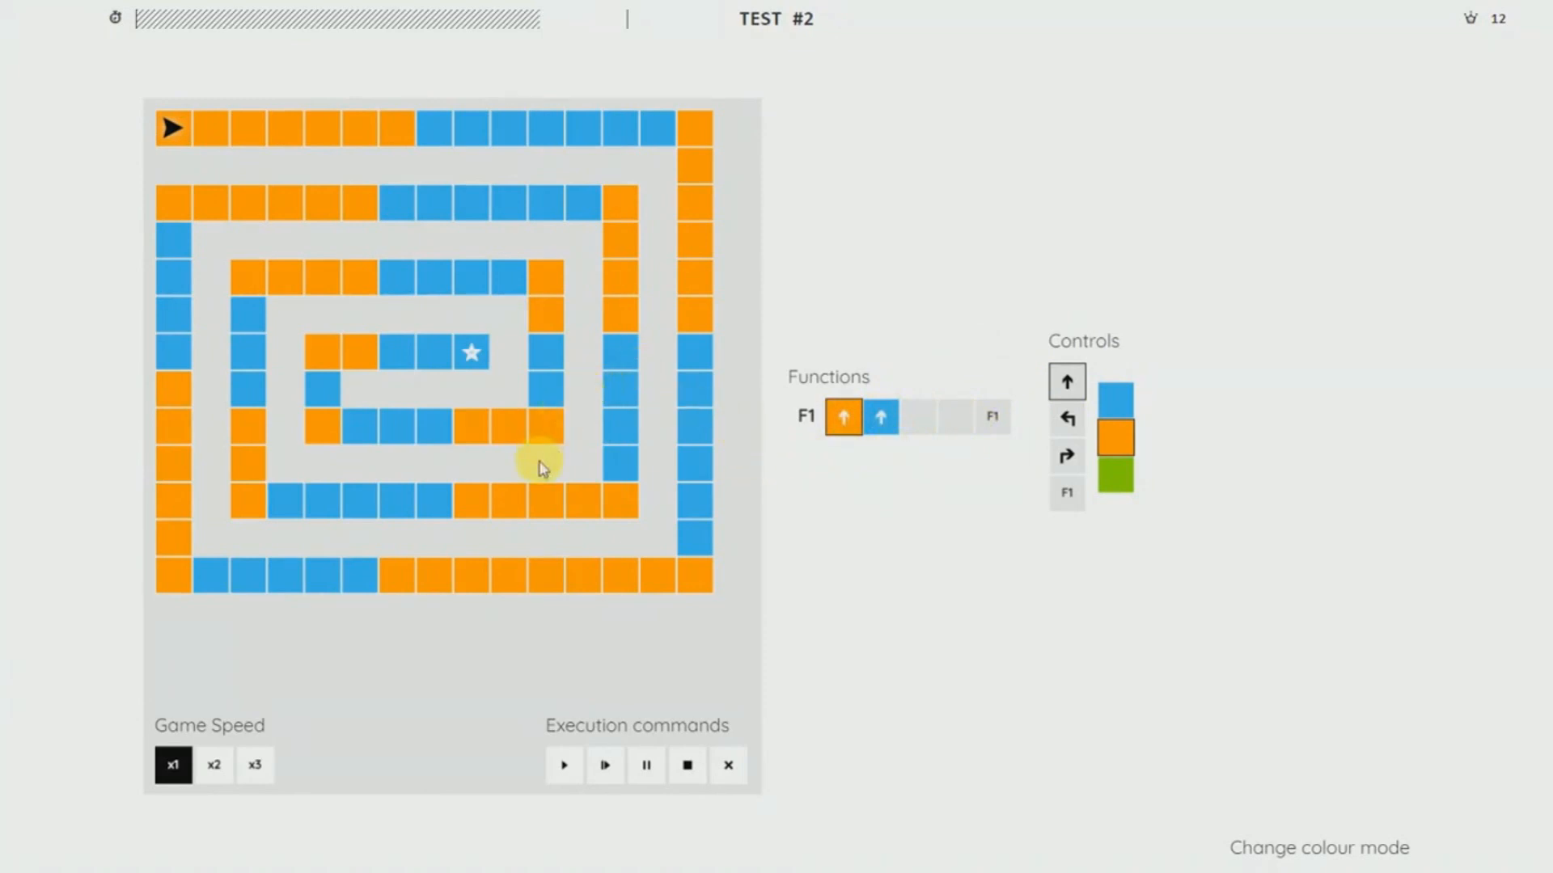
mouse_move(504, 494)
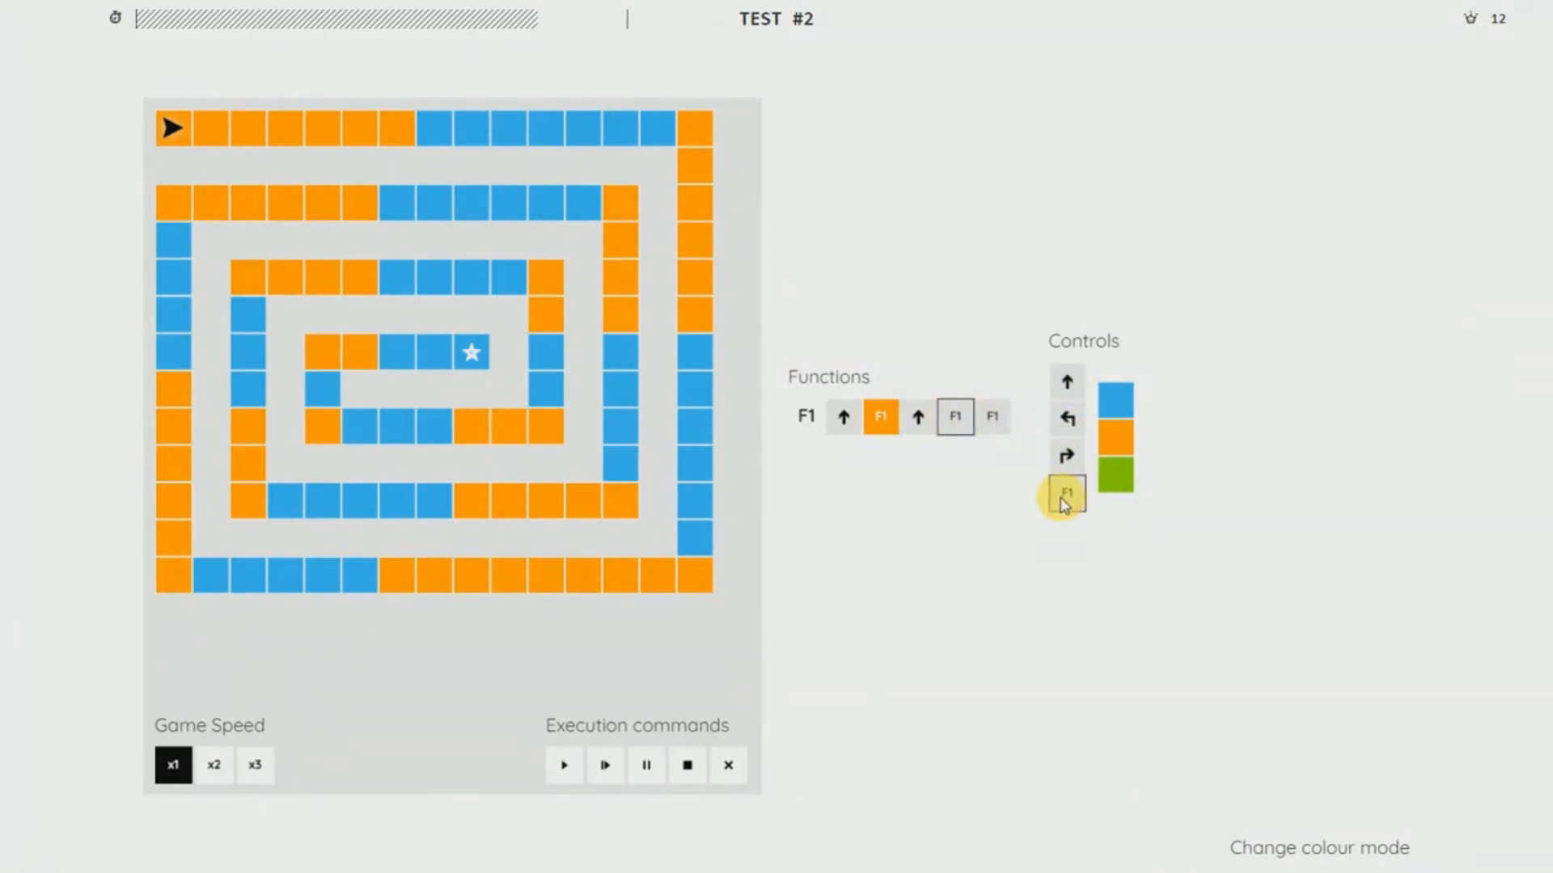
mouse_move(1068, 381)
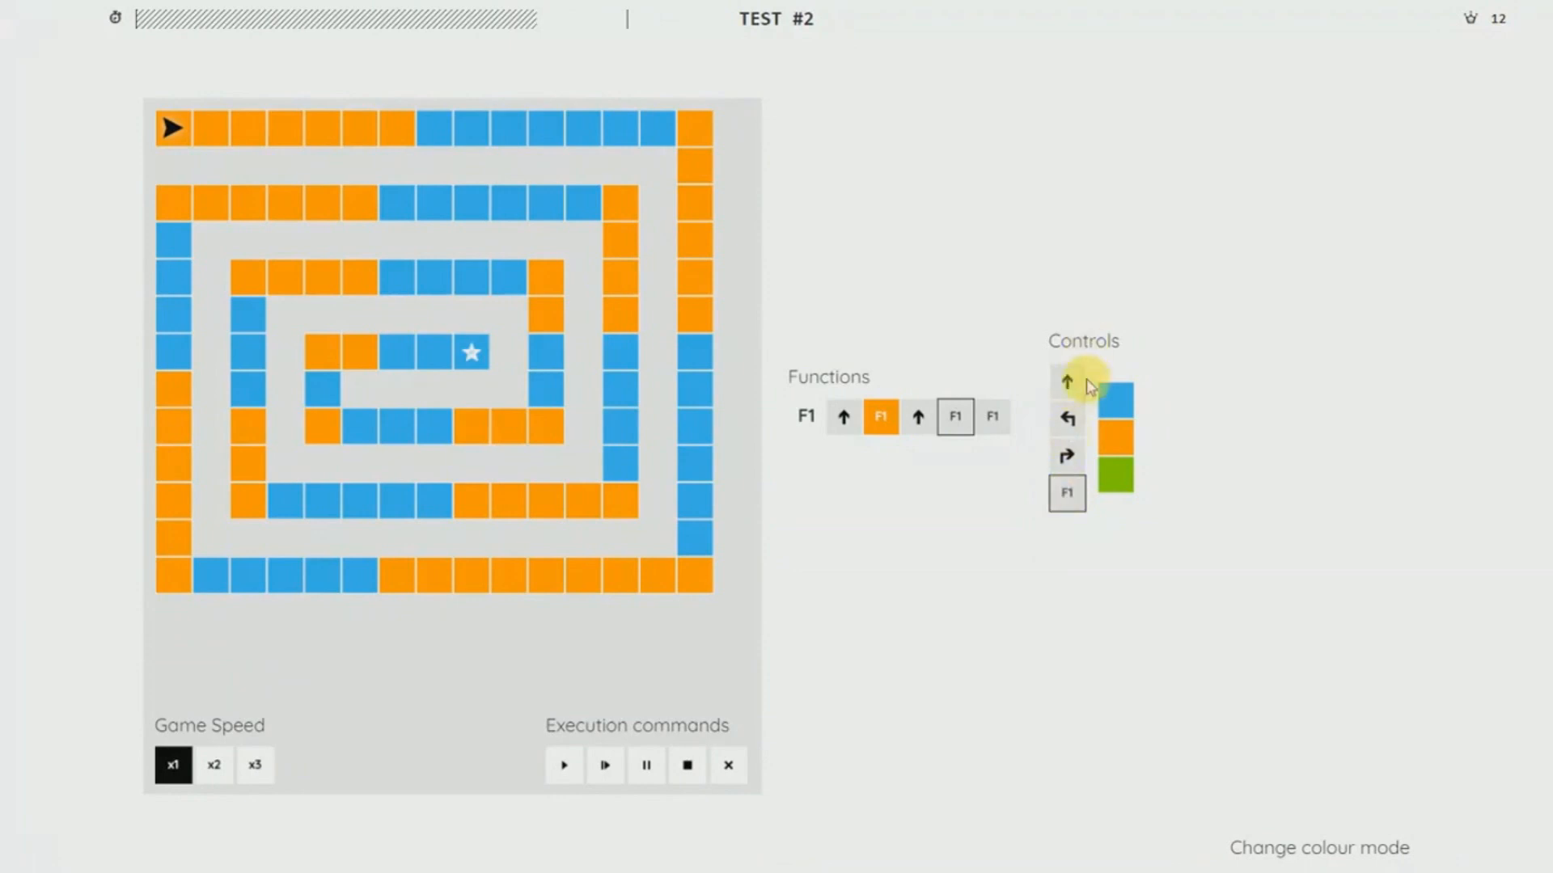
- Make the fourth F1 step a right turn that fires only on orange tiles
click(1066, 456)
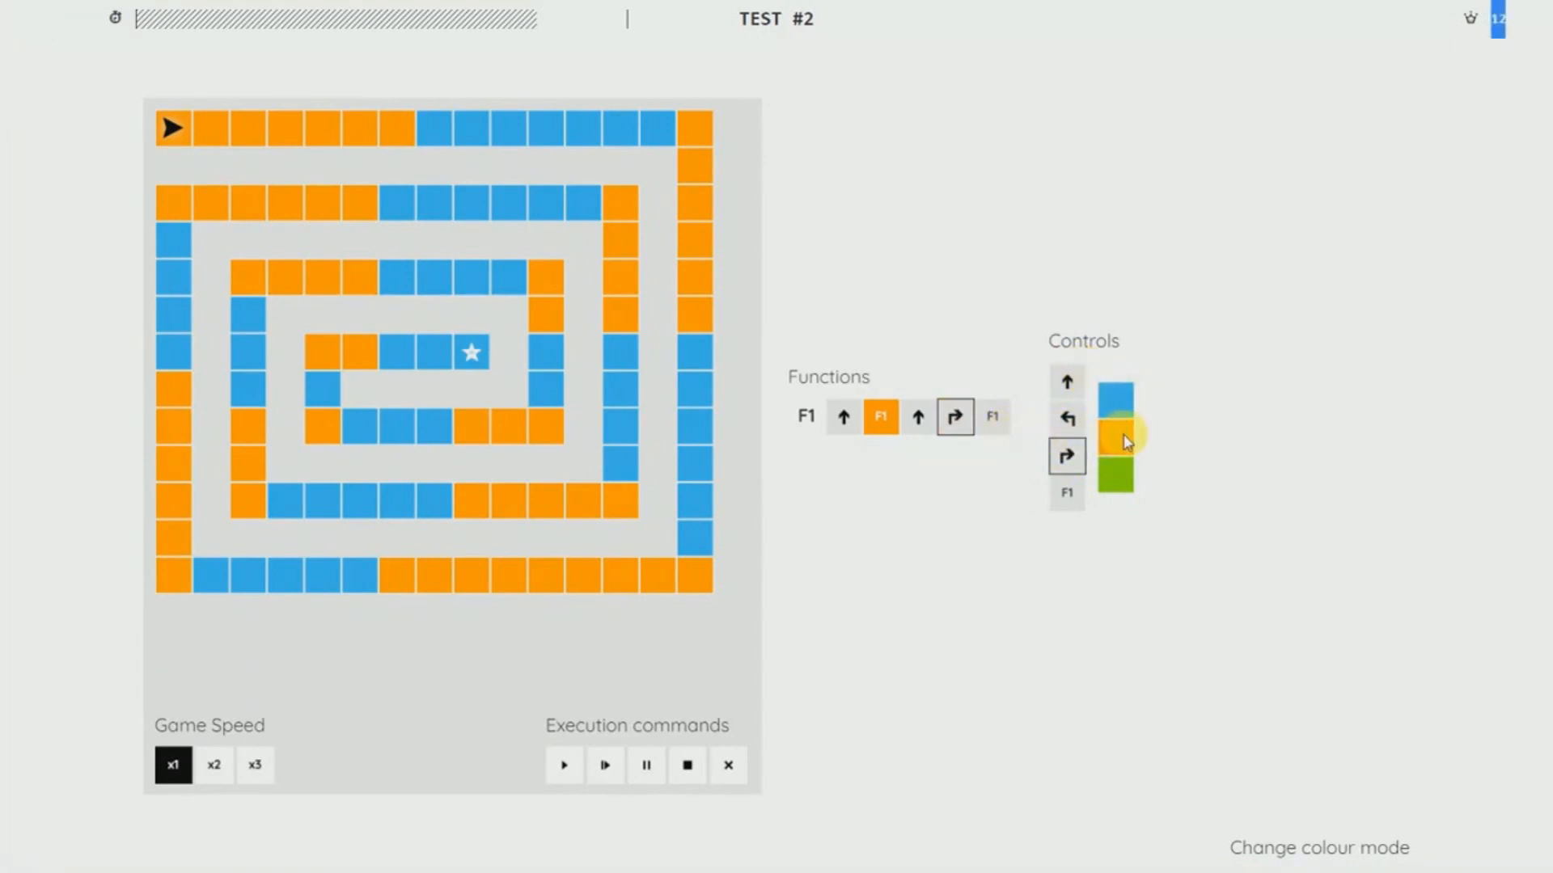
click(955, 416)
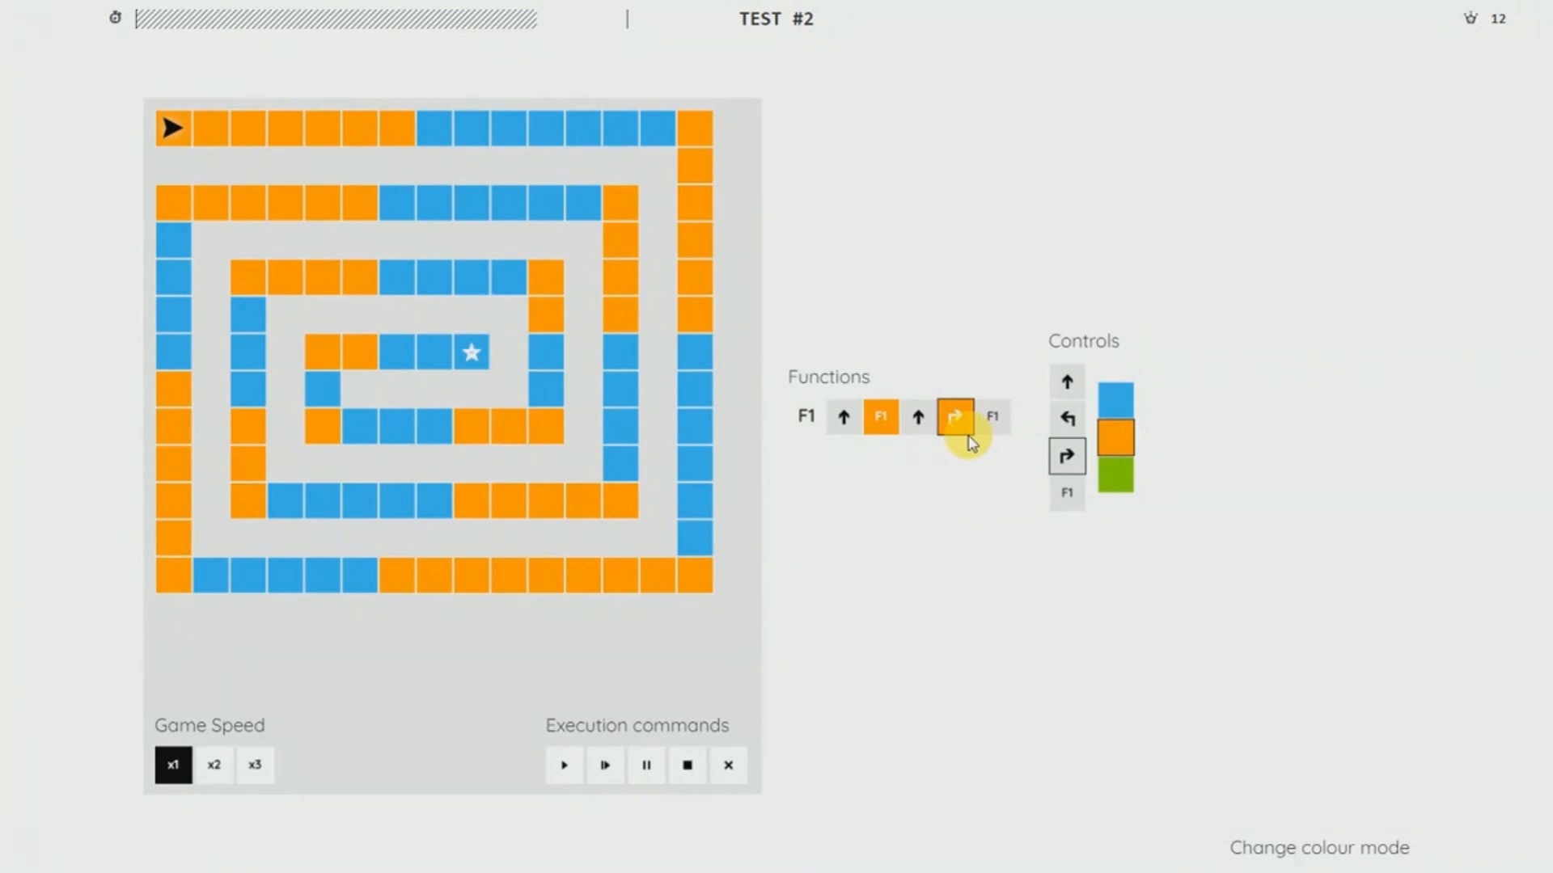
mouse_move(1000, 421)
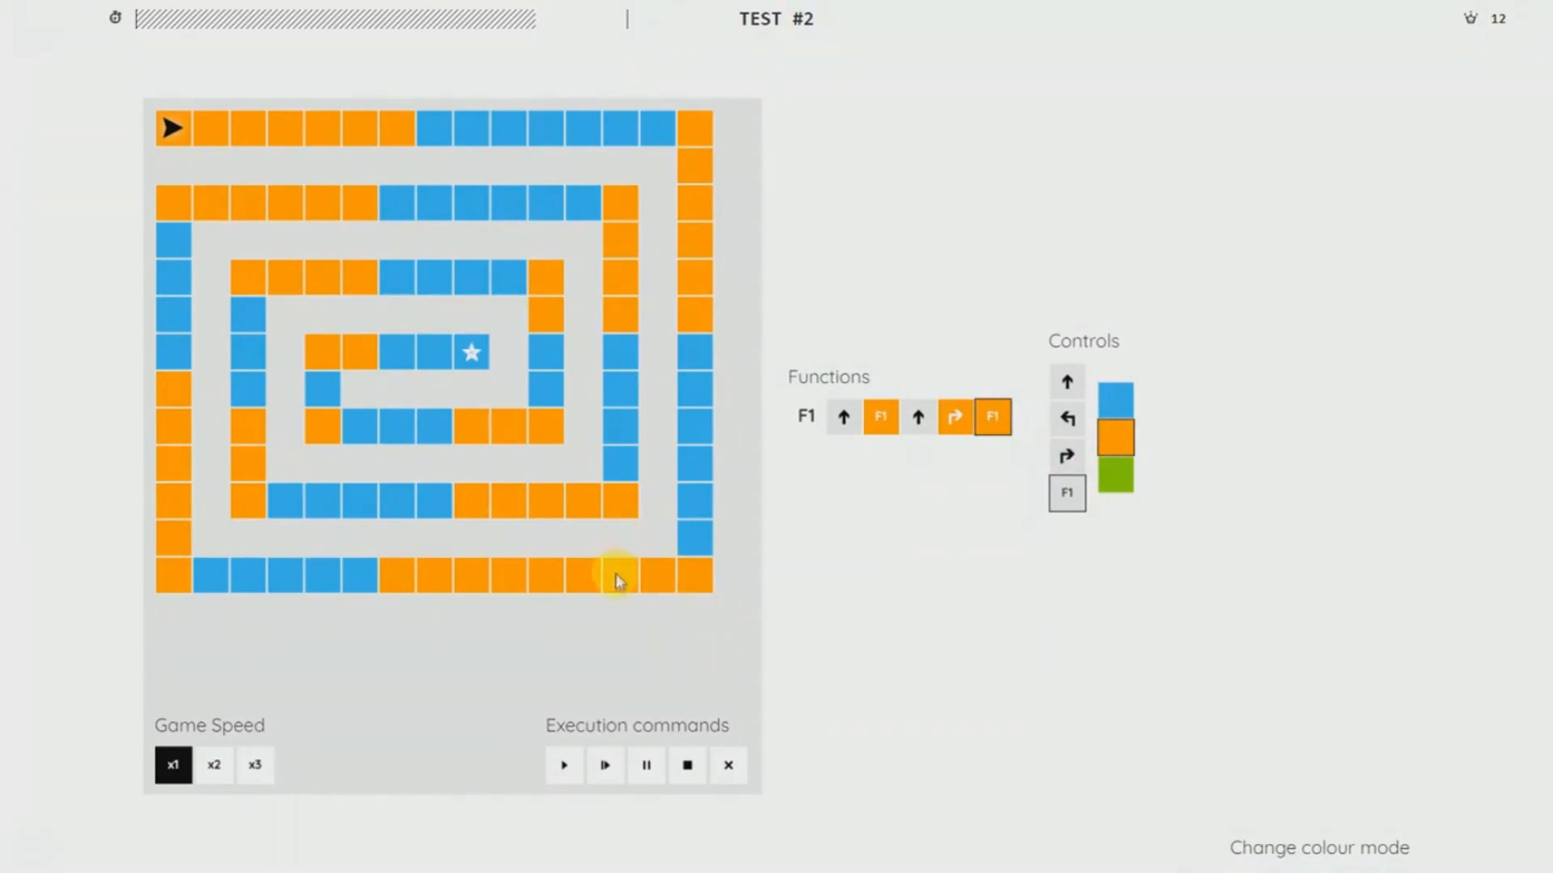
- Run the F1 program and raise the game speed to x2, then x3
click(563, 765)
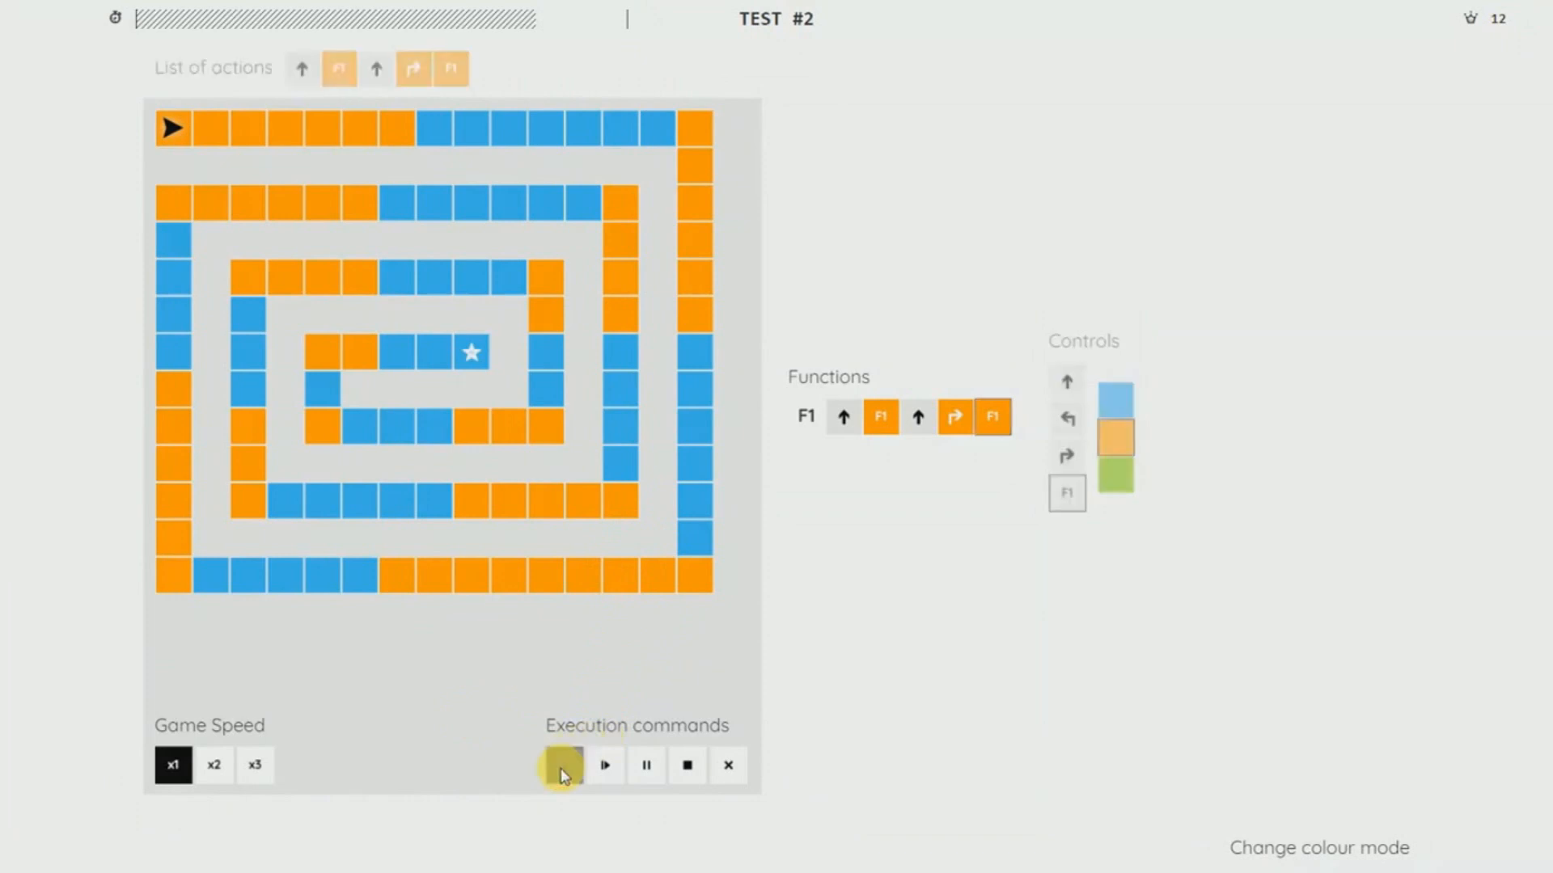
click(214, 765)
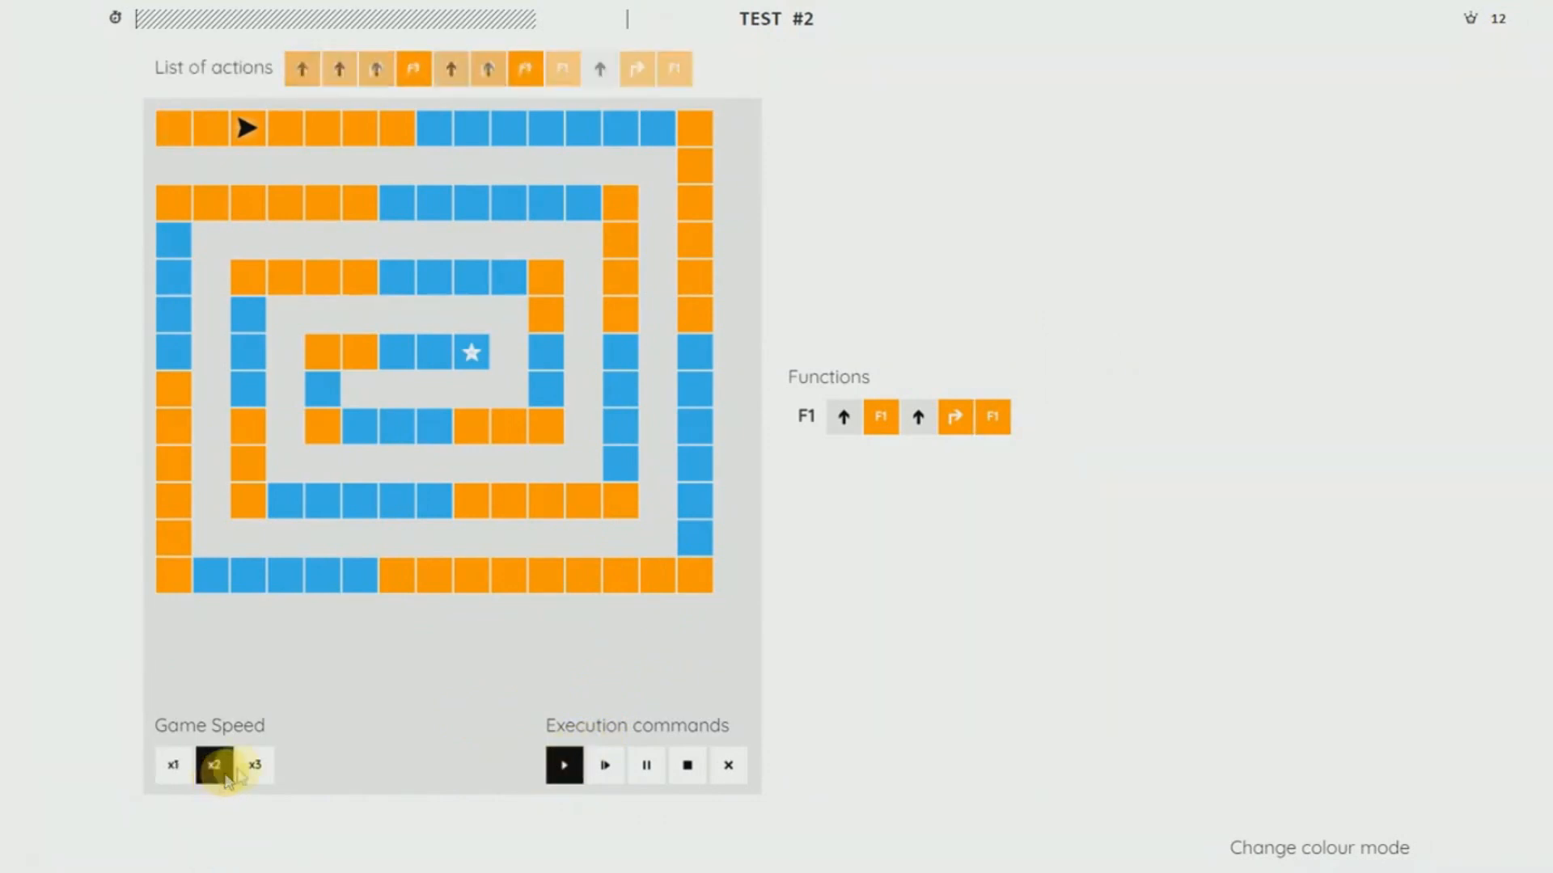
click(256, 765)
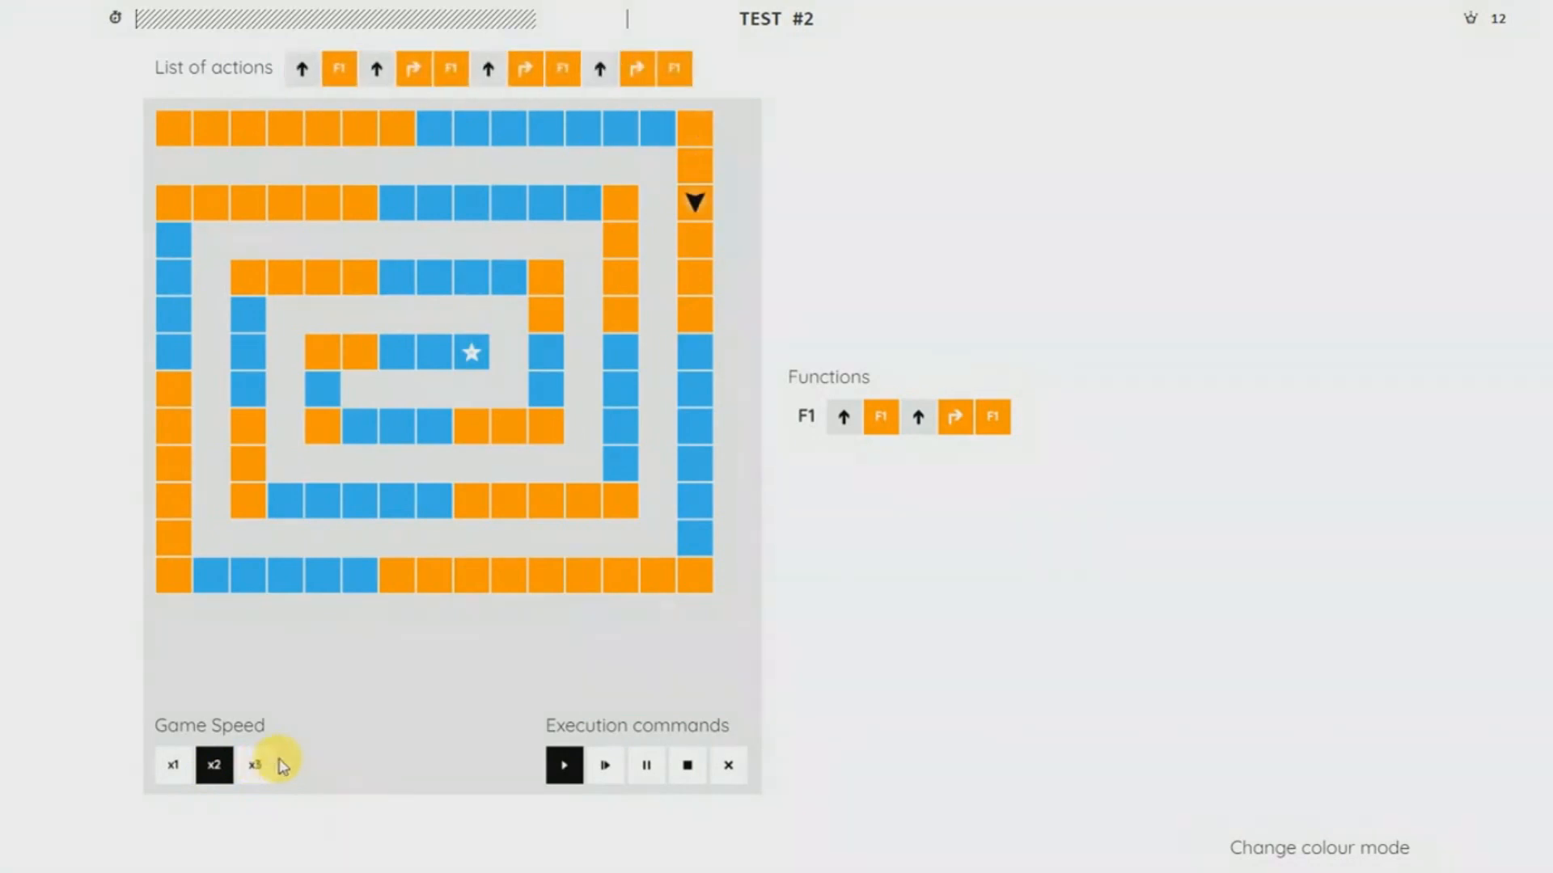
click(254, 765)
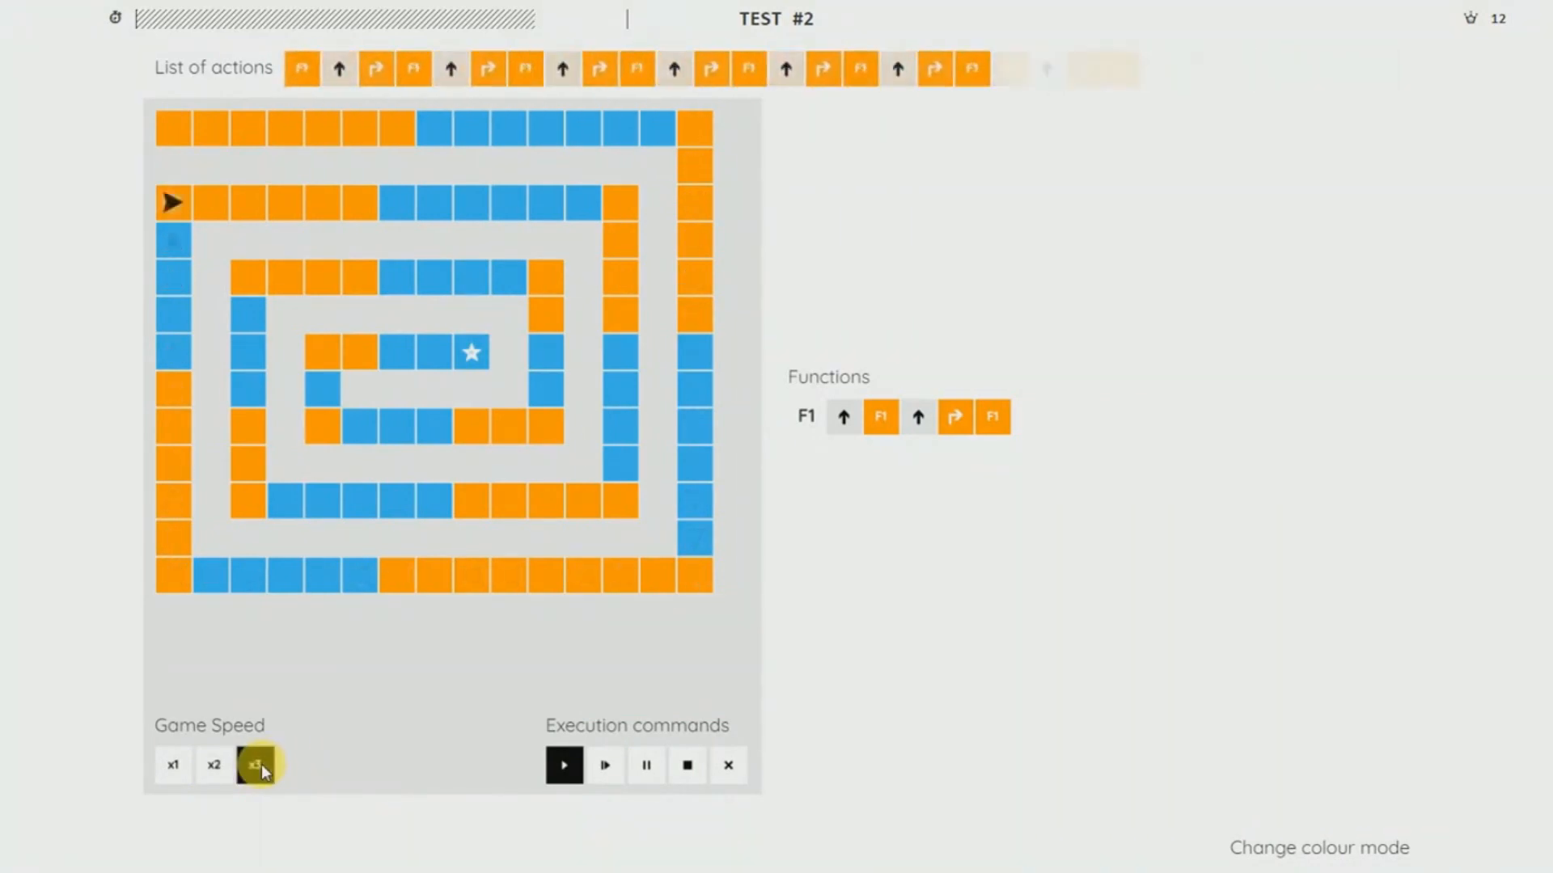
click(254, 765)
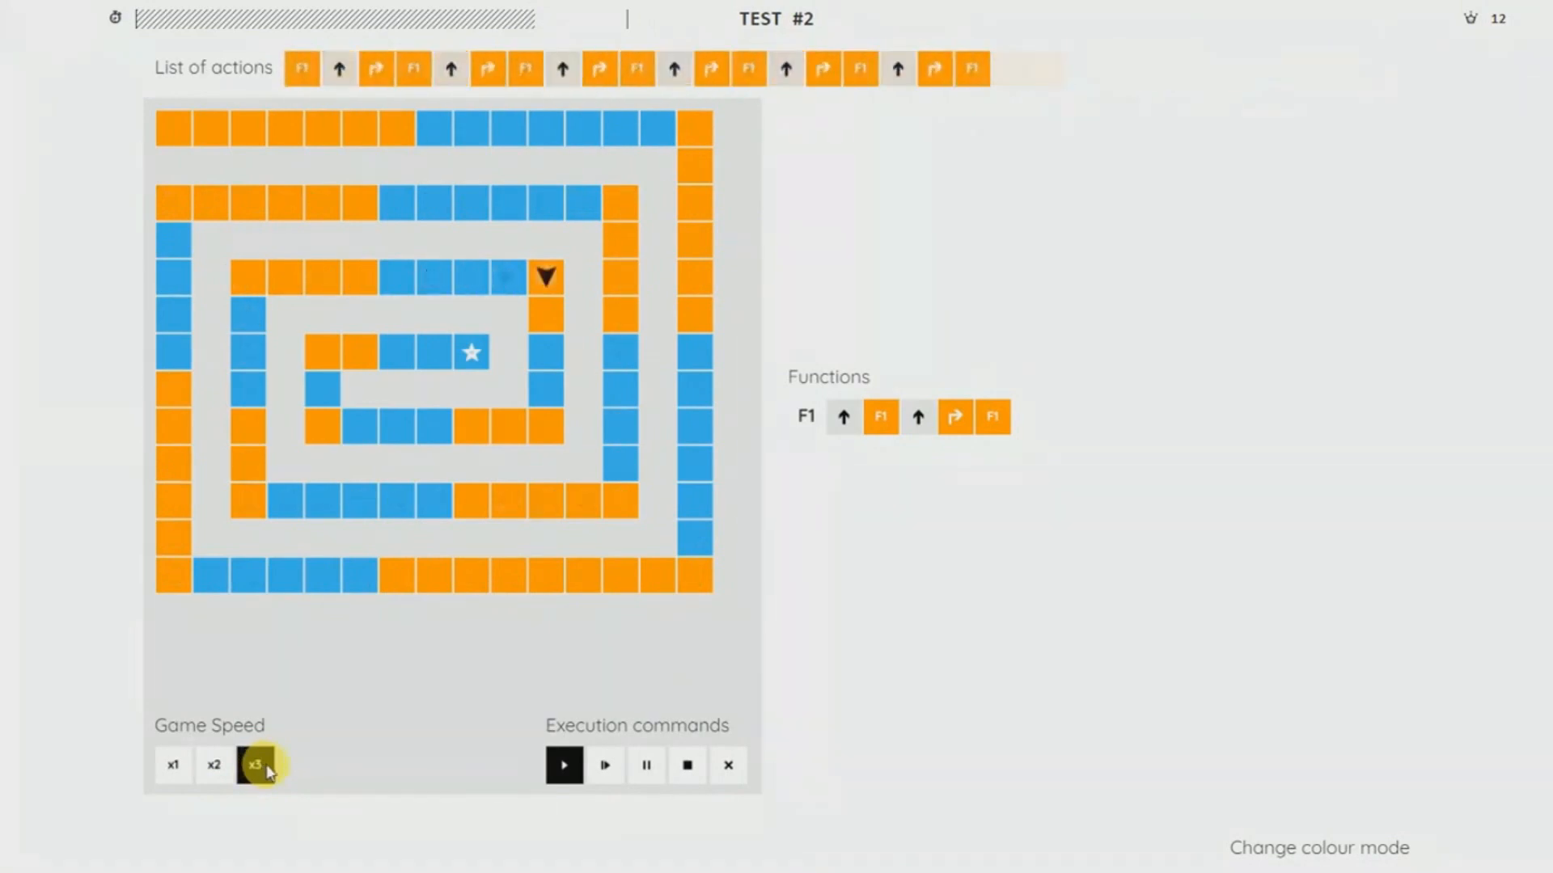